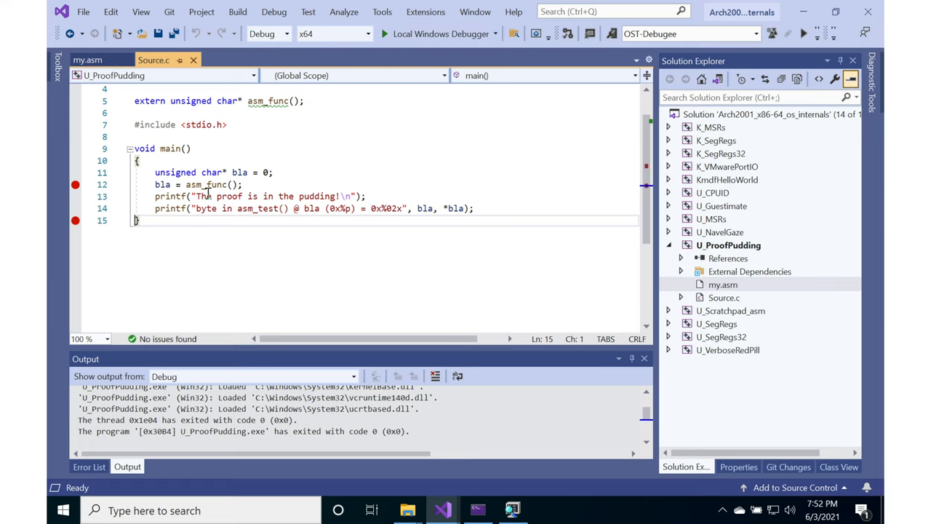
{"action": "mouse_move", "coordinate": [206, 184]}
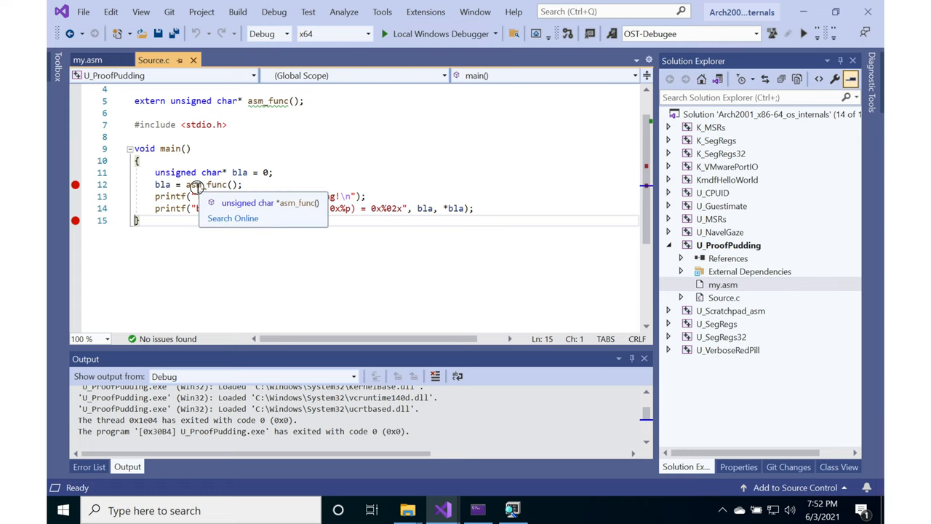
Inspect asm_func in my.asm, selecting the bla label and the nop instruction beneath it
{"action": "left_click", "coordinate": [87, 60]}
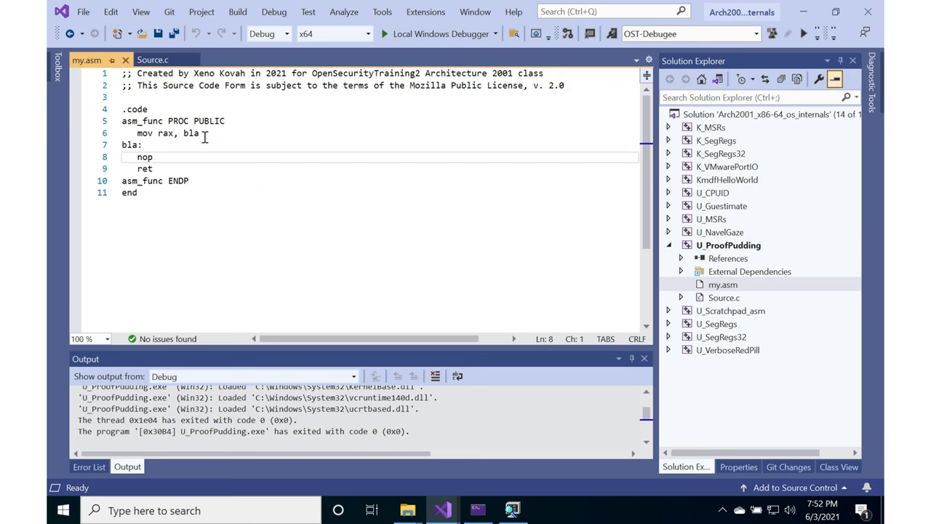
{"action": "double_click", "coordinate": [191, 133]}
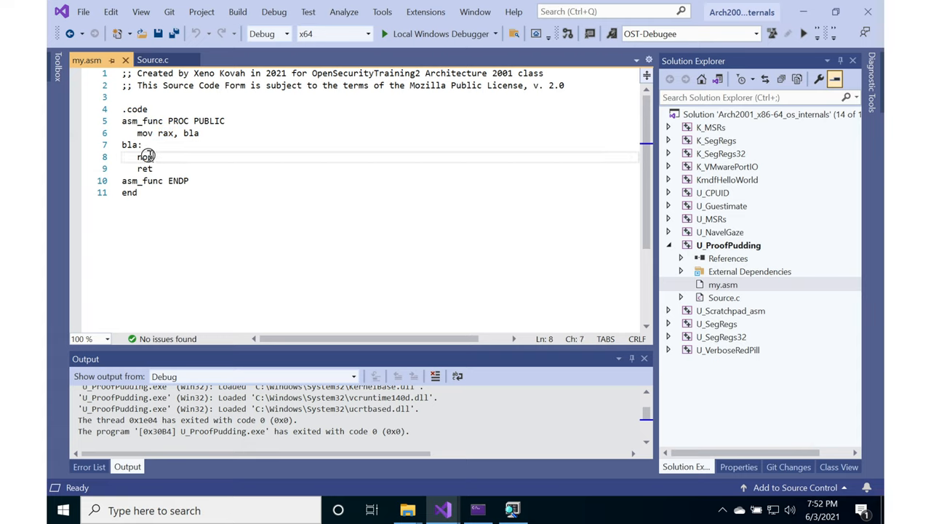
{"action": "double_click", "coordinate": [145, 156]}
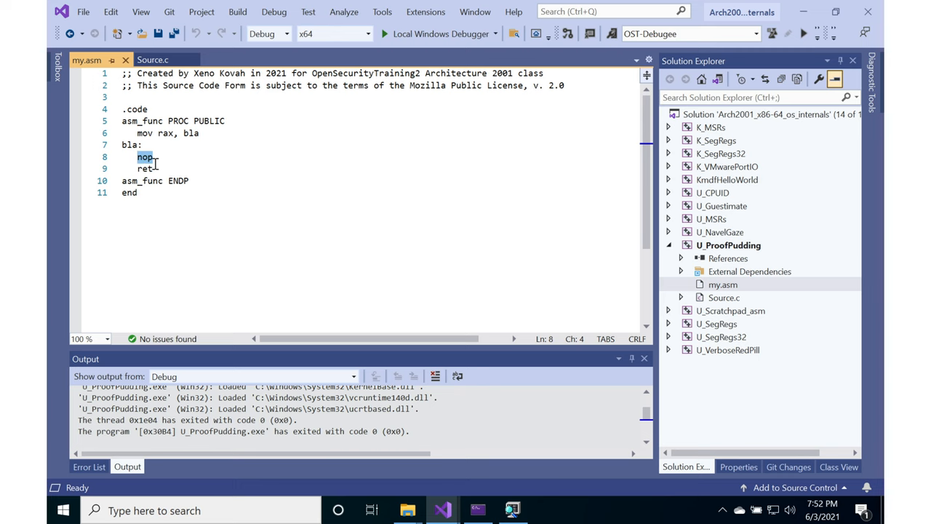
{"action": "left_click", "coordinate": [153, 60]}
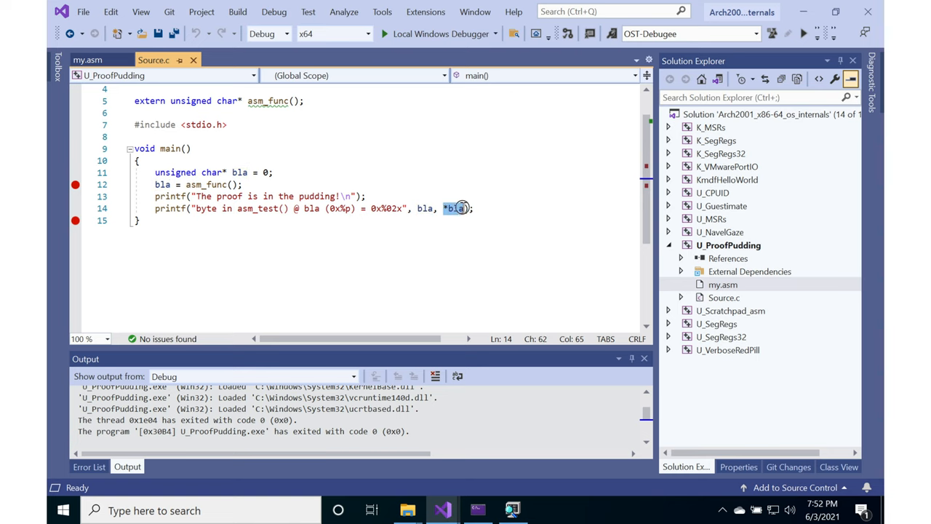
{"action": "mouse_move", "coordinate": [454, 208]}
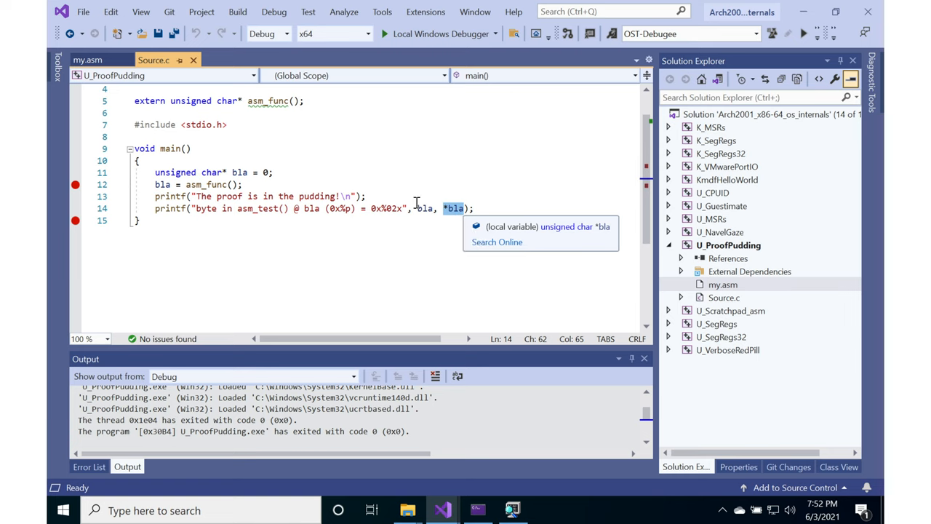
{"action": "mouse_move", "coordinate": [423, 208]}
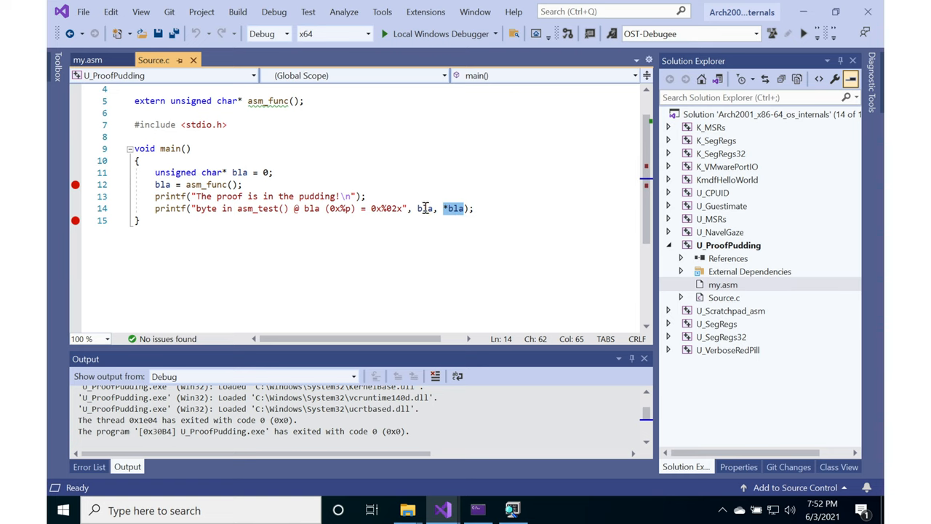
{"action": "left_click", "coordinate": [87, 60]}
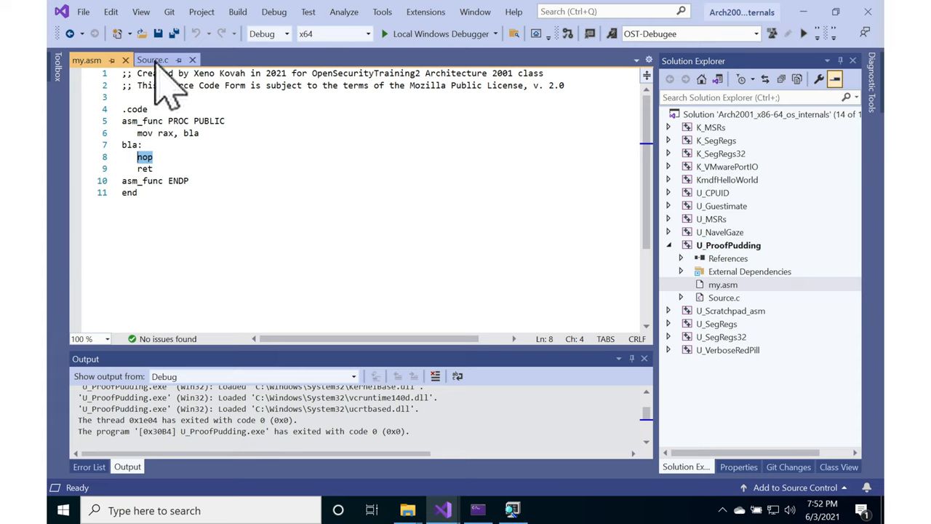
Return to Source.c and launch U_ProofPudding with the Local Windows Debugger
{"action": "left_click", "coordinate": [152, 59]}
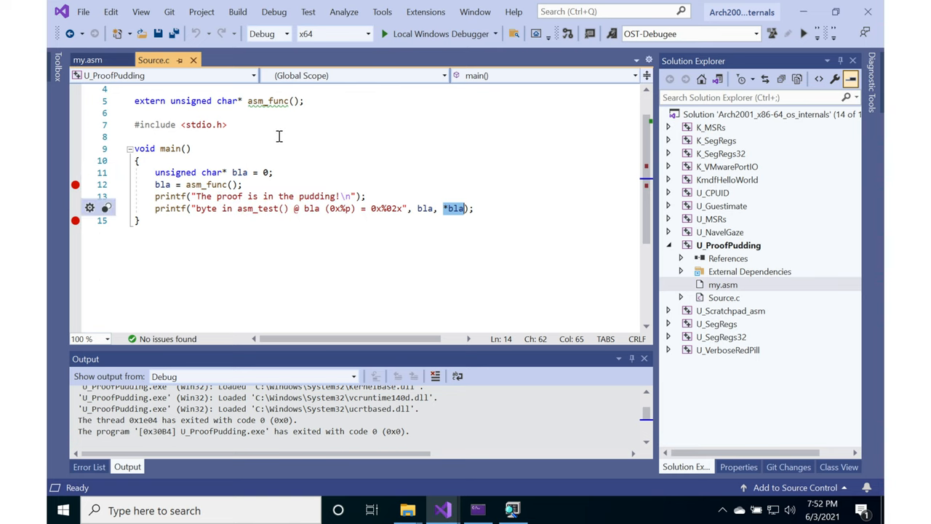
{"action": "mouse_move", "coordinate": [750, 272]}
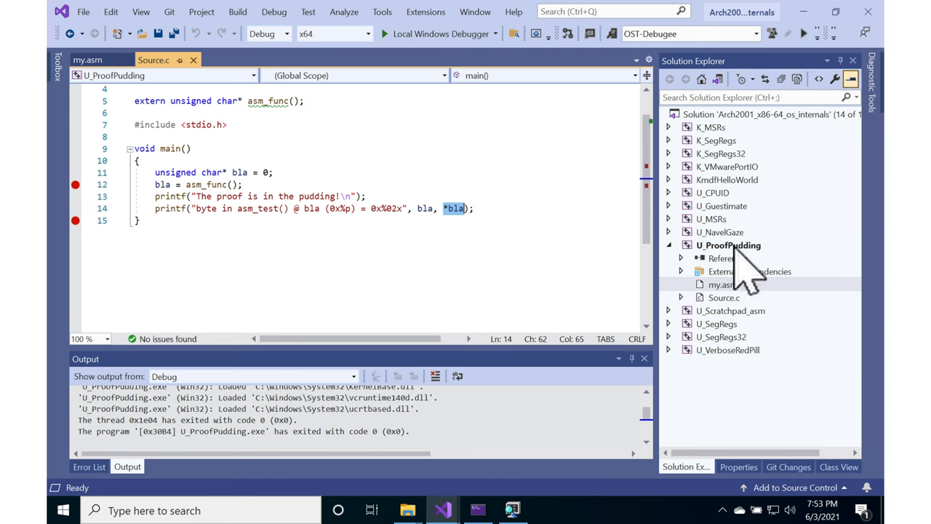
{"action": "left_click", "coordinate": [383, 34]}
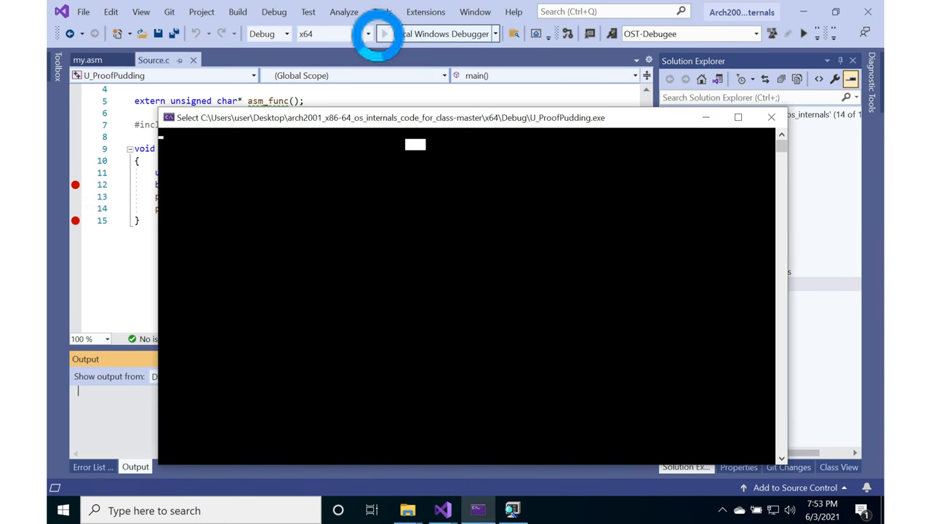
Step into asm_func past the mov to the nop, then continue until exit code 0
{"action": "left_click", "coordinate": [384, 33]}
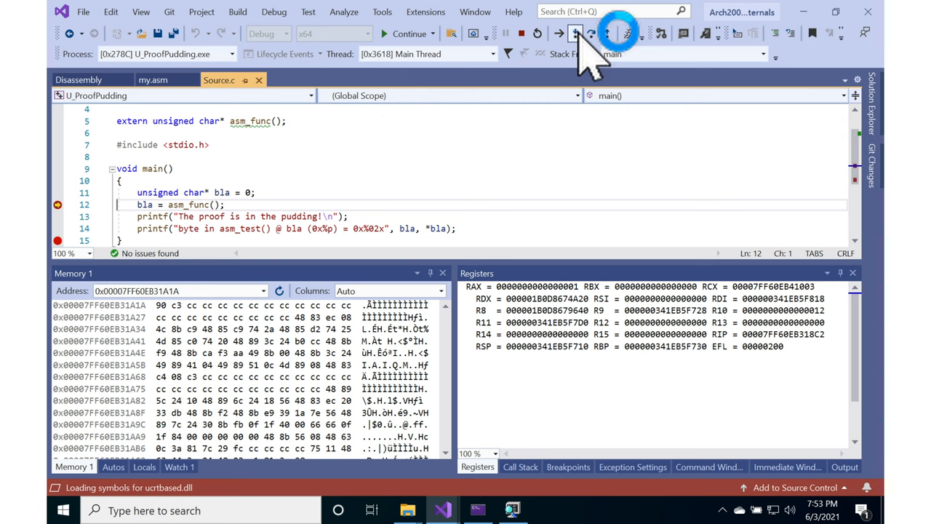
{"action": "left_click", "coordinate": [575, 33]}
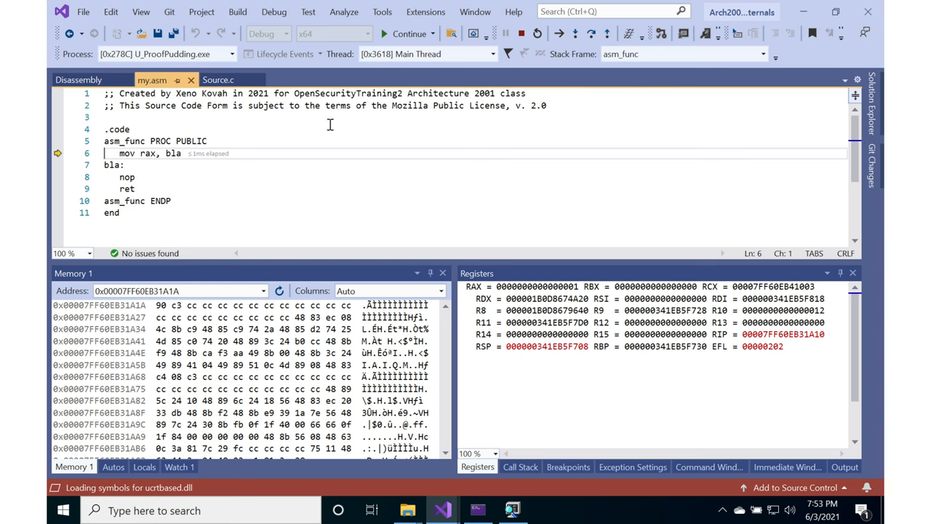
{"action": "left_click", "coordinate": [574, 34]}
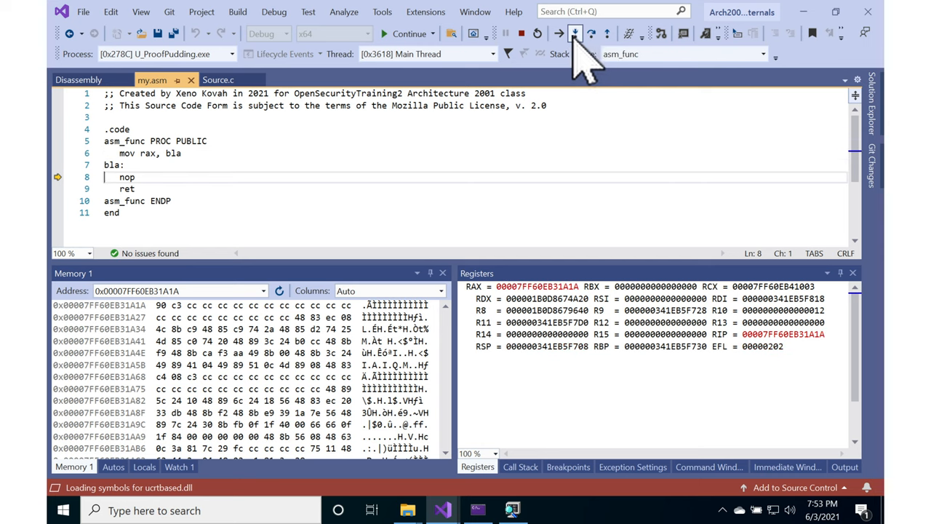
{"action": "left_click", "coordinate": [575, 33]}
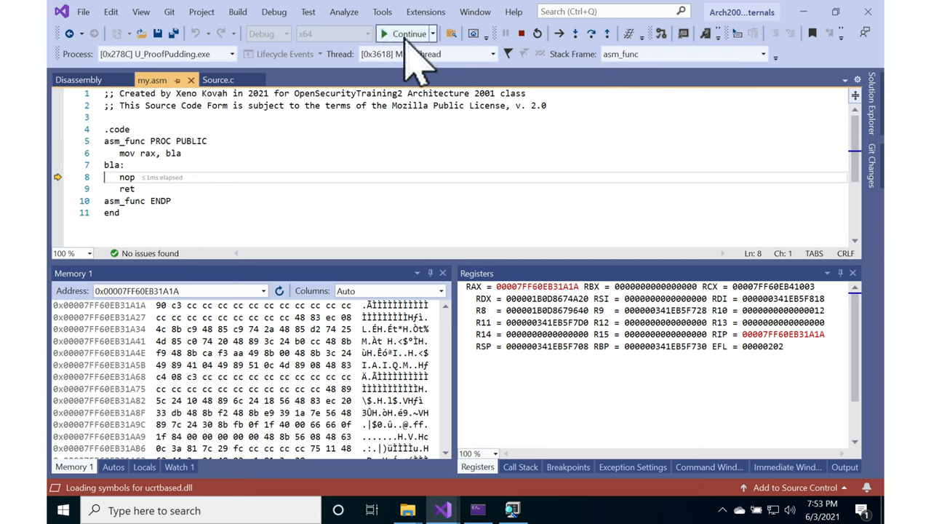
{"action": "left_click", "coordinate": [409, 34]}
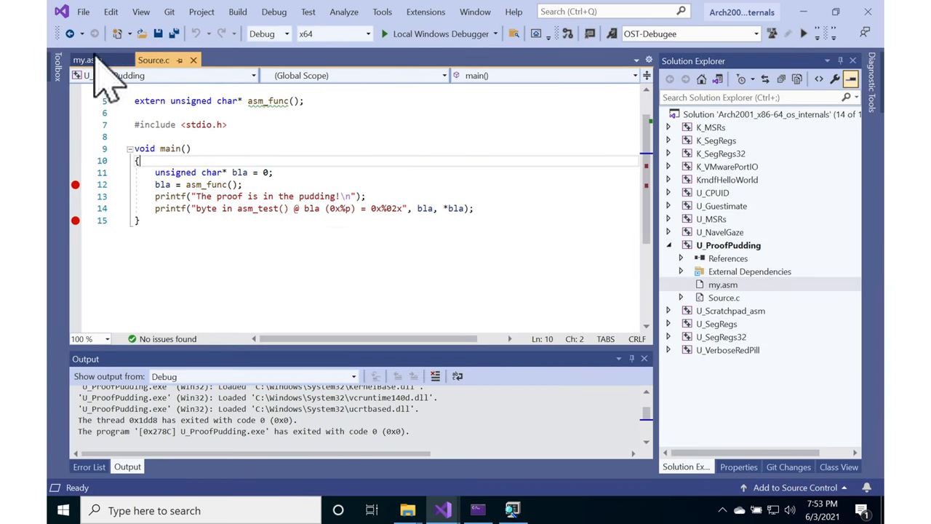
Place a breakpoint on the nop at line 8 of my.asm
{"action": "left_click", "coordinate": [86, 60]}
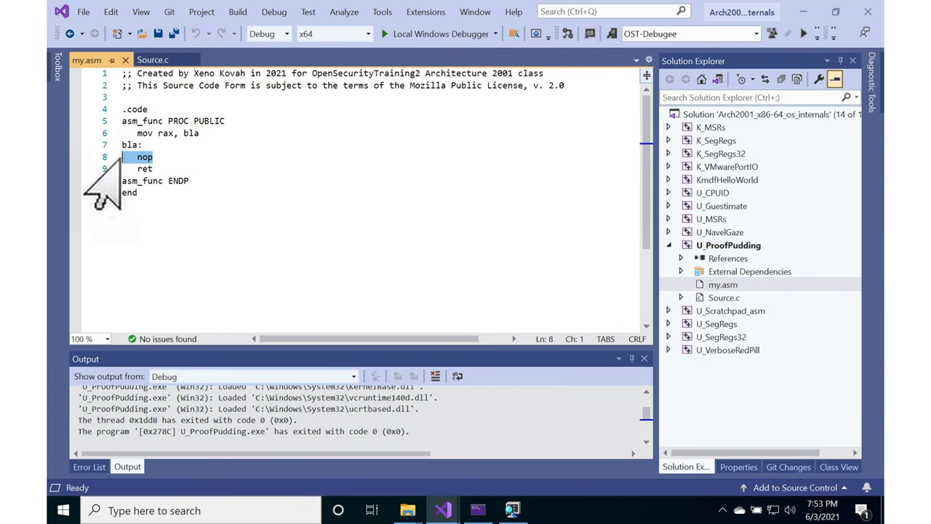
{"action": "left_click", "coordinate": [76, 156]}
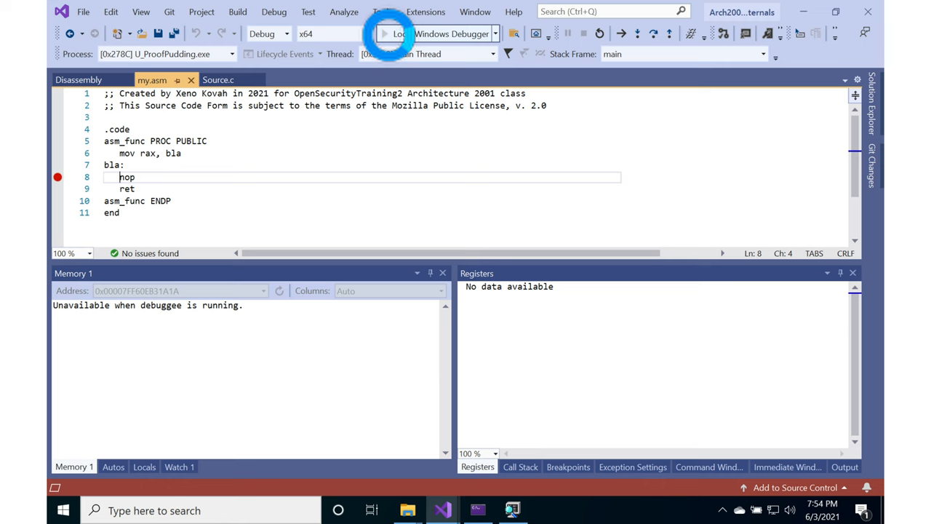
Start debugging, stop at the nop breakpoint, and check Memory 1 at 0x00007FF60EB31A1A shows 90
{"action": "left_click", "coordinate": [386, 33]}
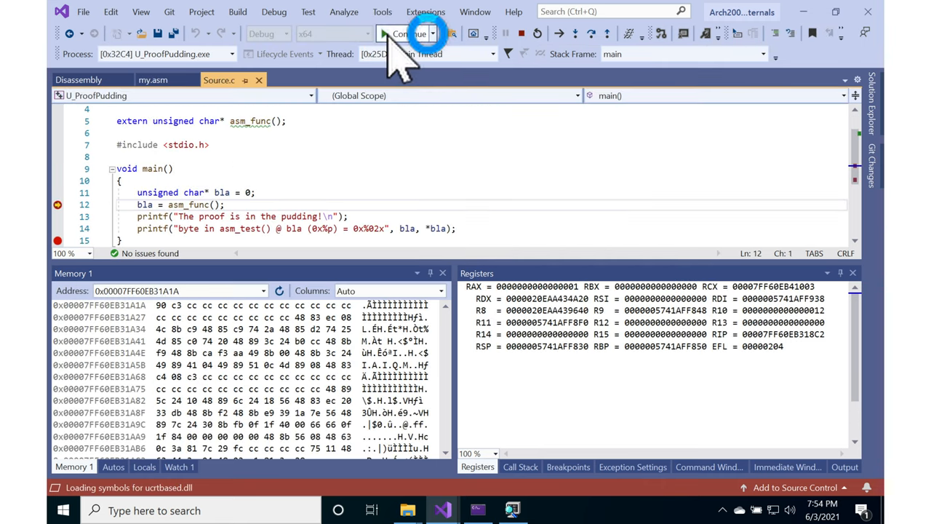
{"action": "left_click", "coordinate": [405, 33]}
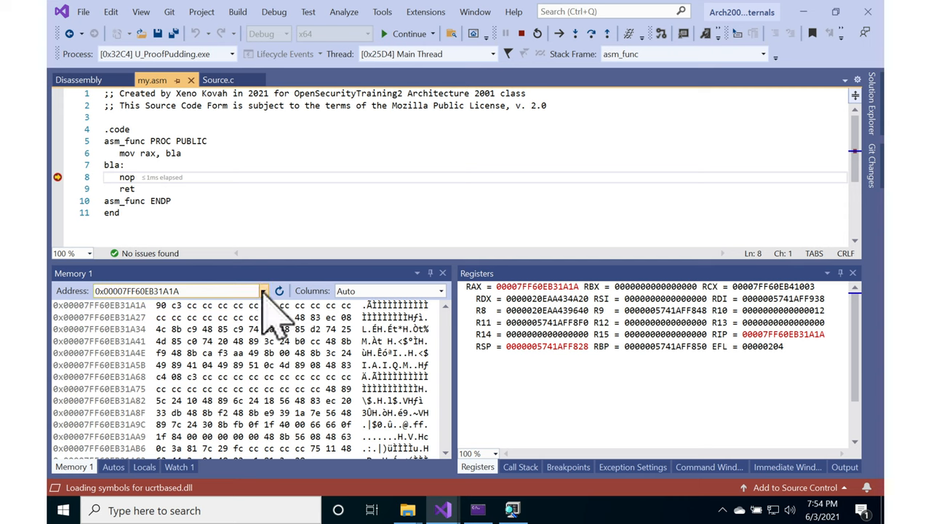
{"action": "left_click", "coordinate": [125, 177]}
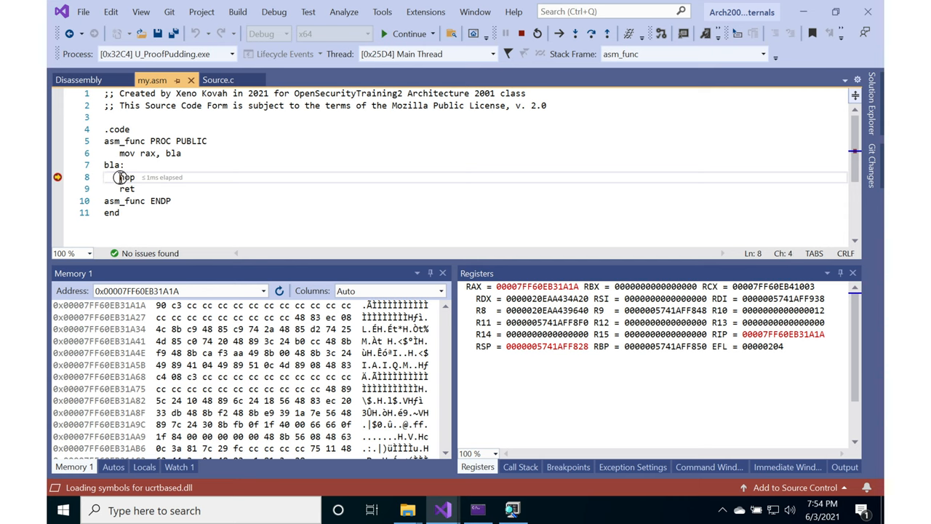
{"action": "double_click", "coordinate": [126, 176]}
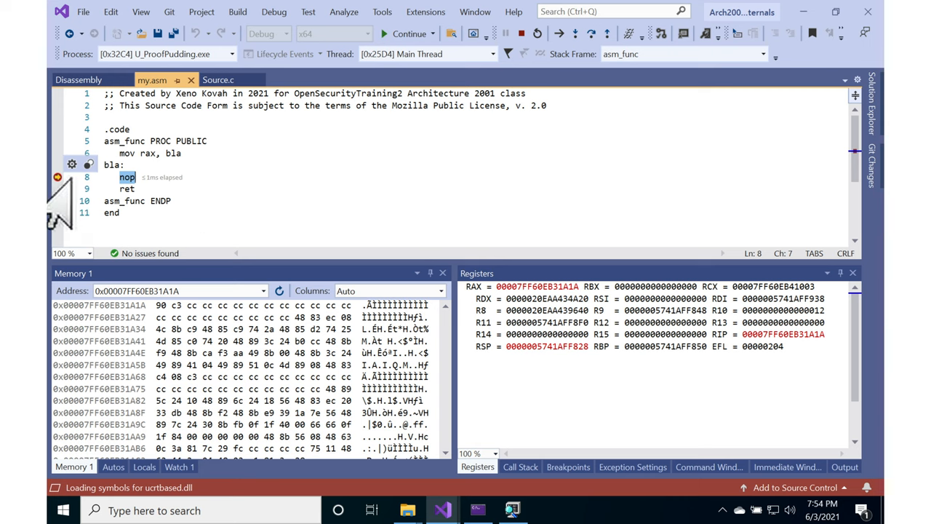
{"action": "left_click", "coordinate": [138, 290]}
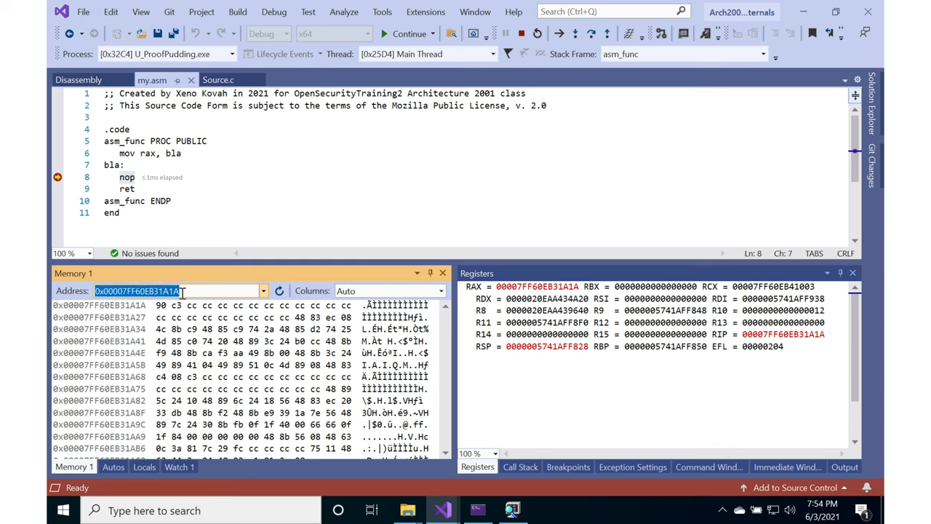
{"action": "left_click", "coordinate": [161, 305]}
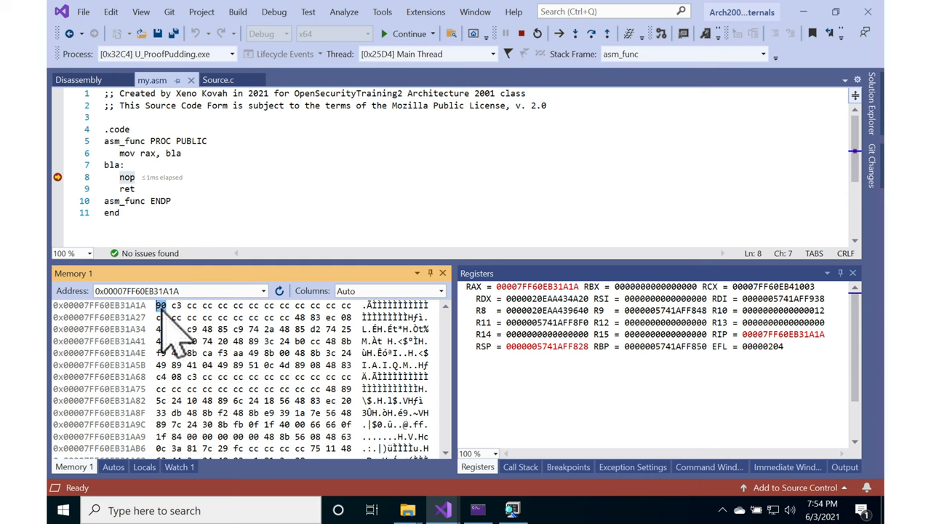
{"action": "mouse_move", "coordinate": [149, 154]}
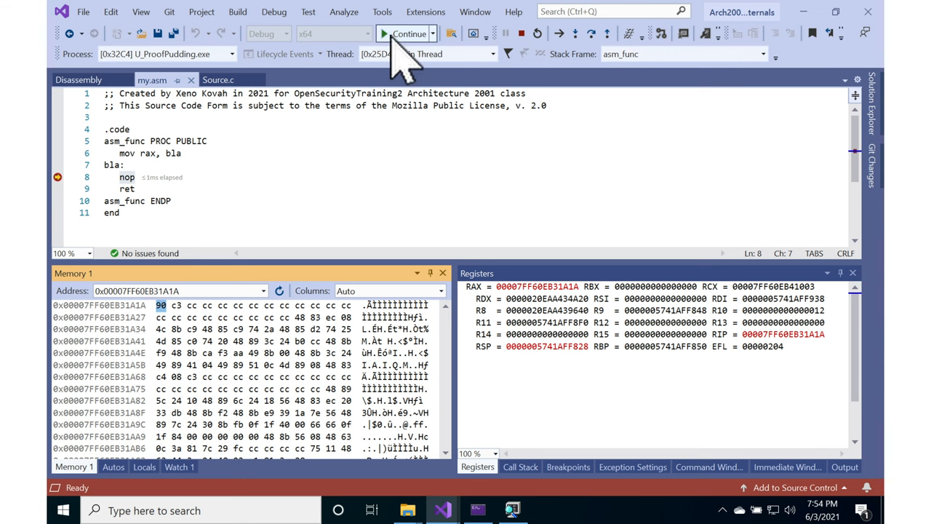
Resume past the nop breakpoint and read 0xcc printed for byte 0x00007FF60EB31A1A
{"action": "left_click", "coordinate": [409, 34]}
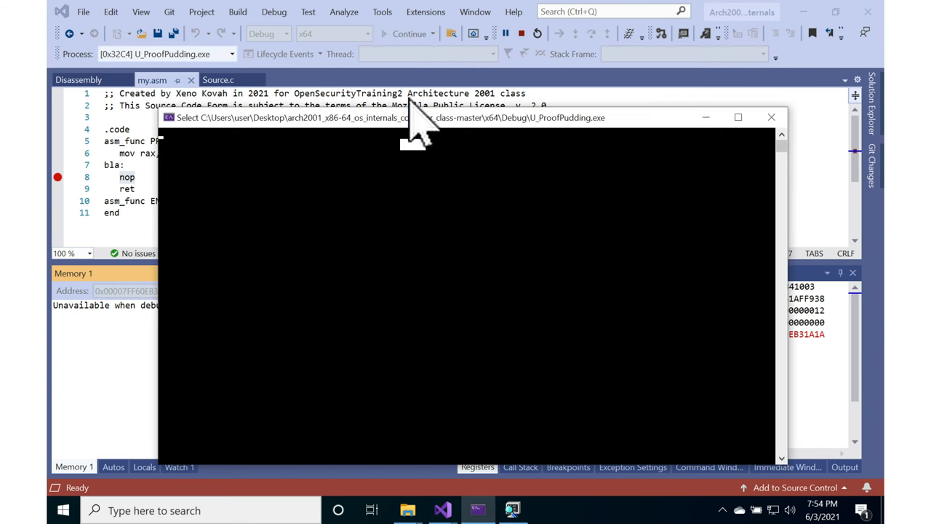
{"action": "left_click", "coordinate": [409, 34]}
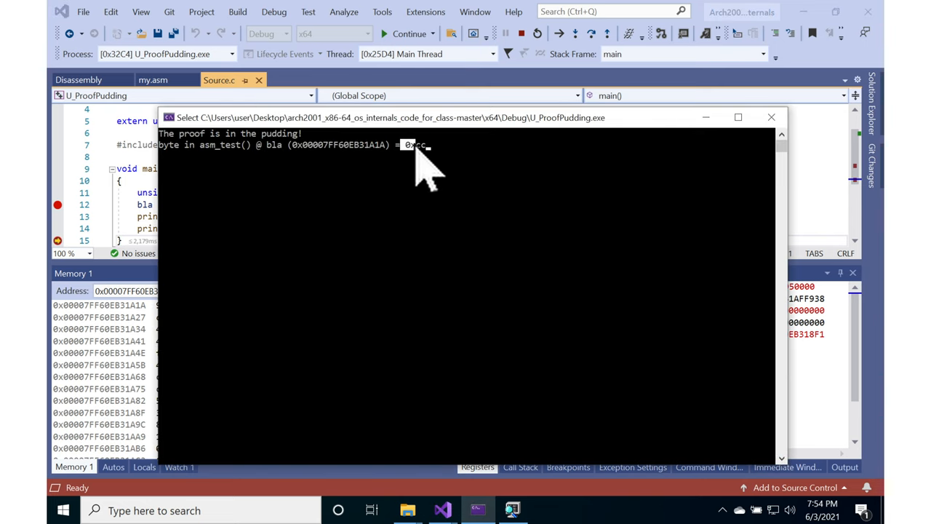
{"action": "mouse_move", "coordinate": [182, 219]}
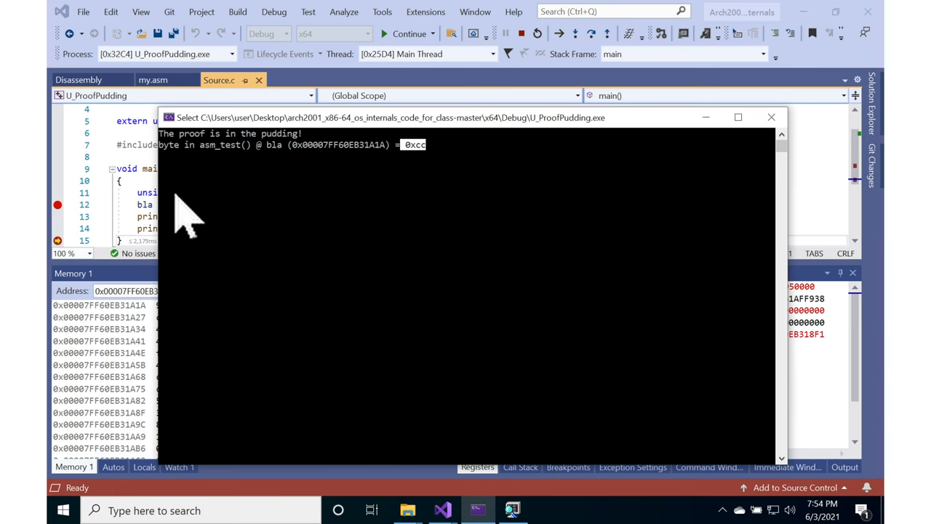